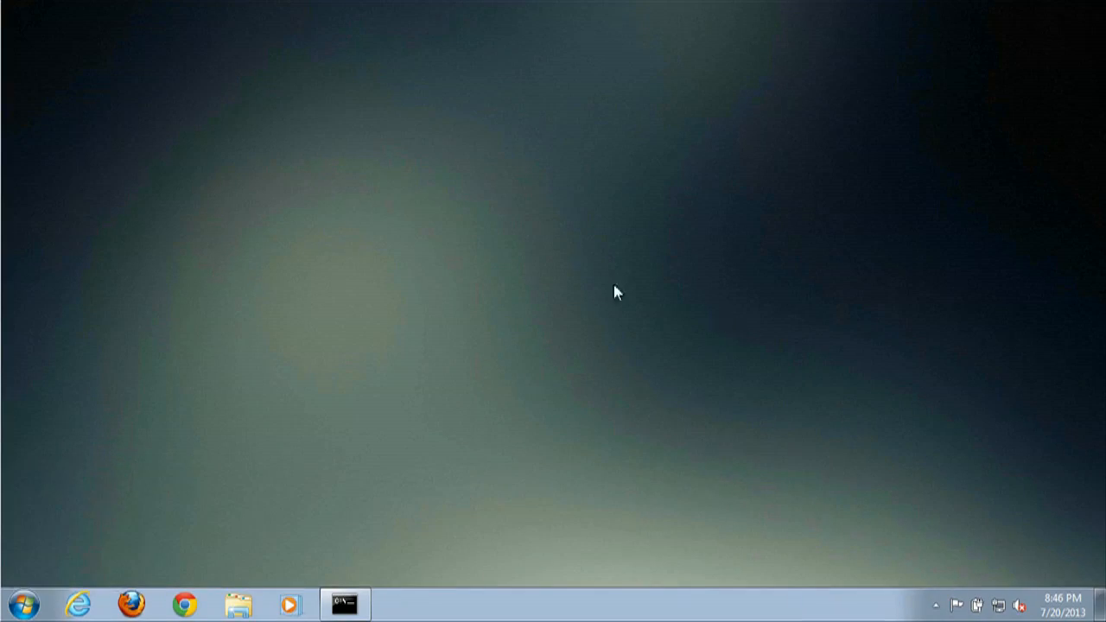
mouse_move(138, 603)
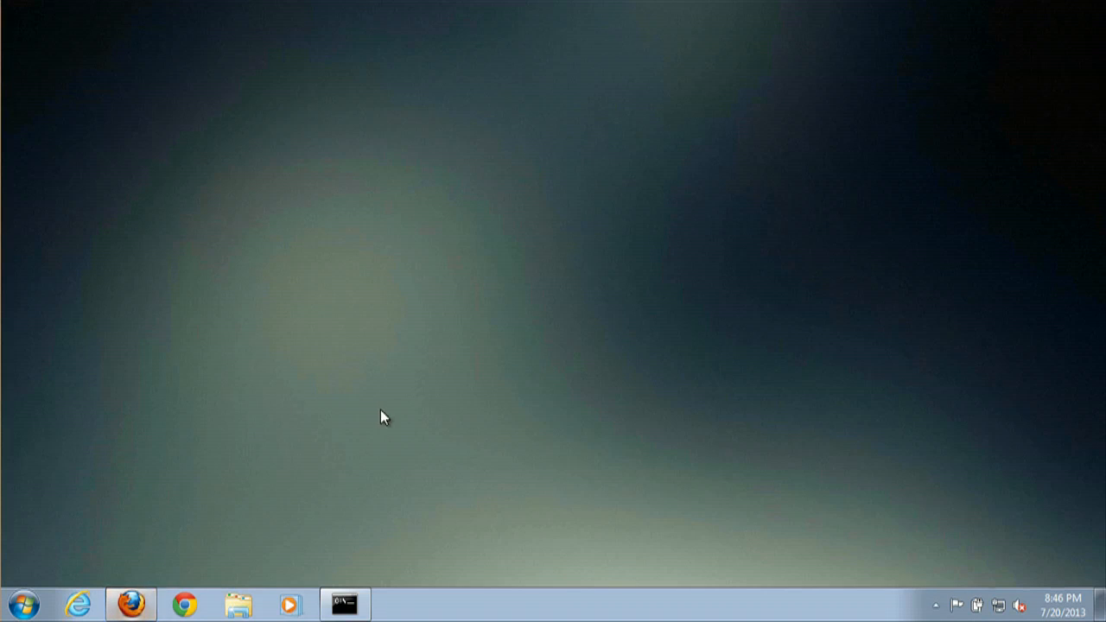
- Launch Firefox from the taskbar to get a blank new tab
click(130, 603)
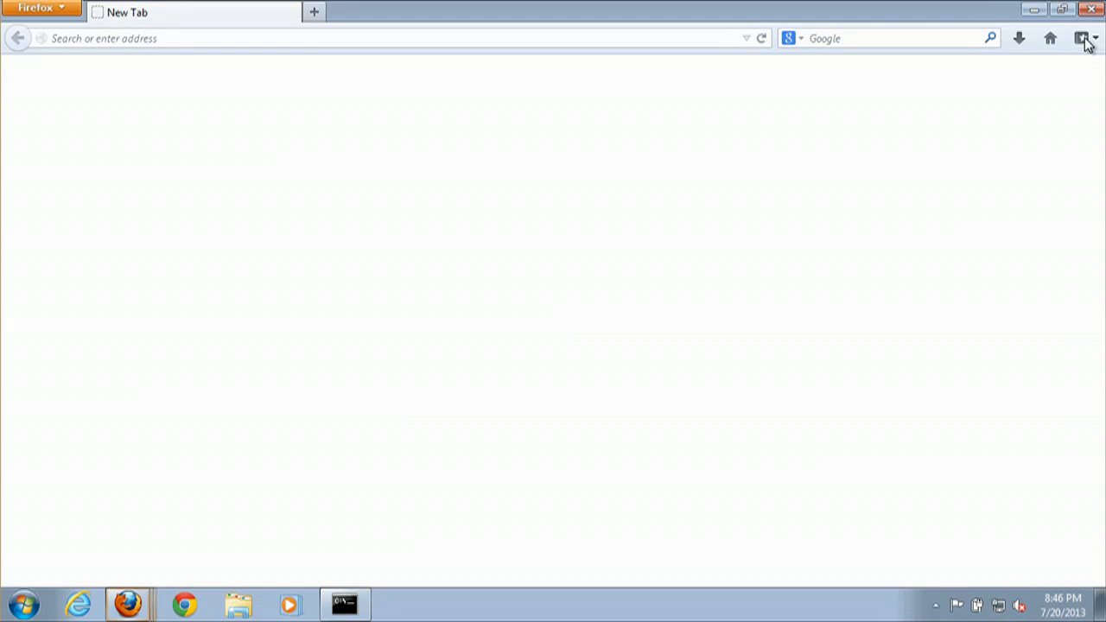
- Open the bookmarks Library on All Bookmarks and show its Import and Backup menu
click(1048, 38)
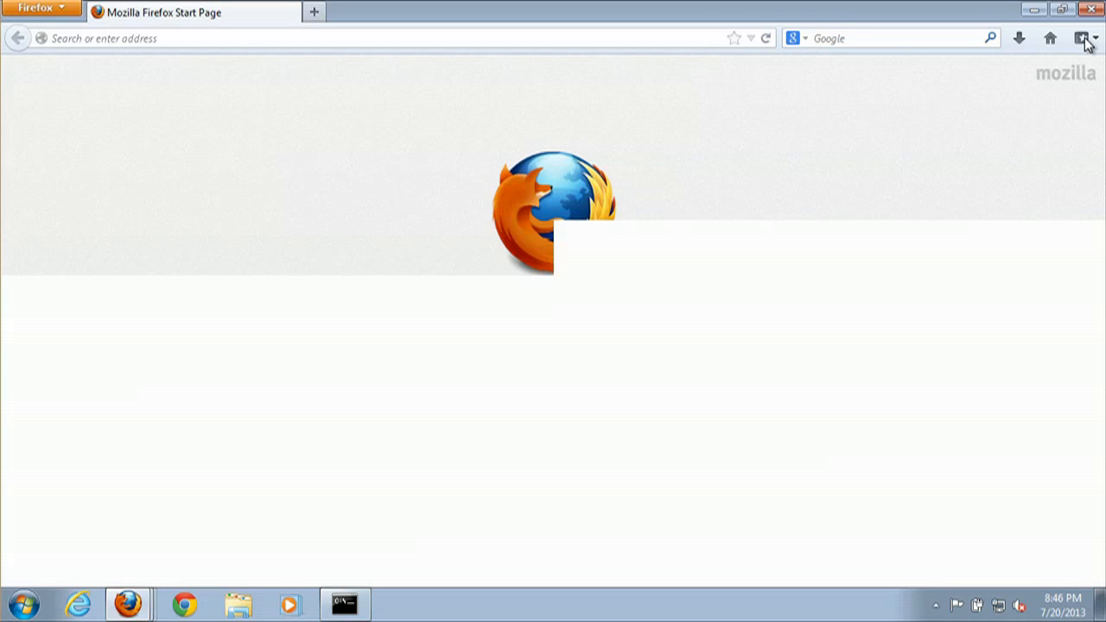
click(1080, 38)
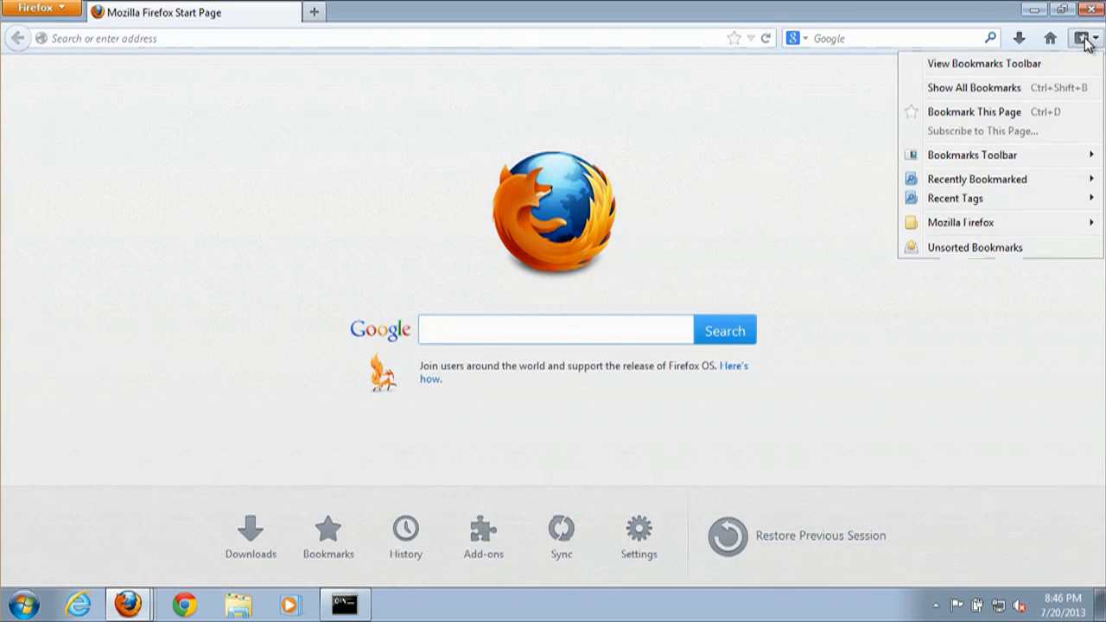
mouse_move(1026, 94)
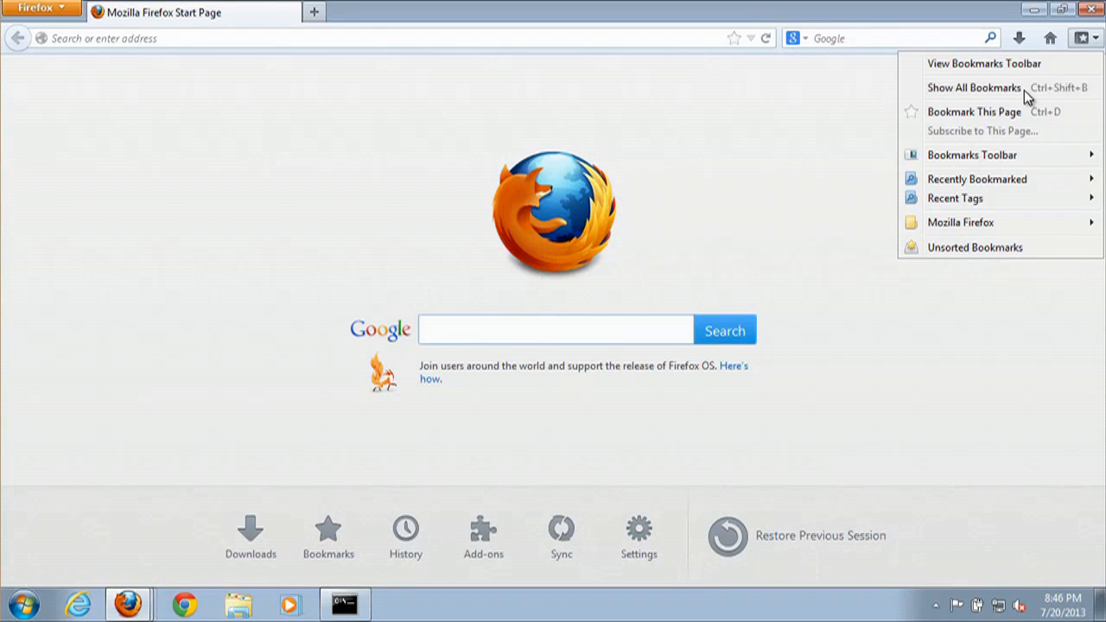
mouse_move(950, 91)
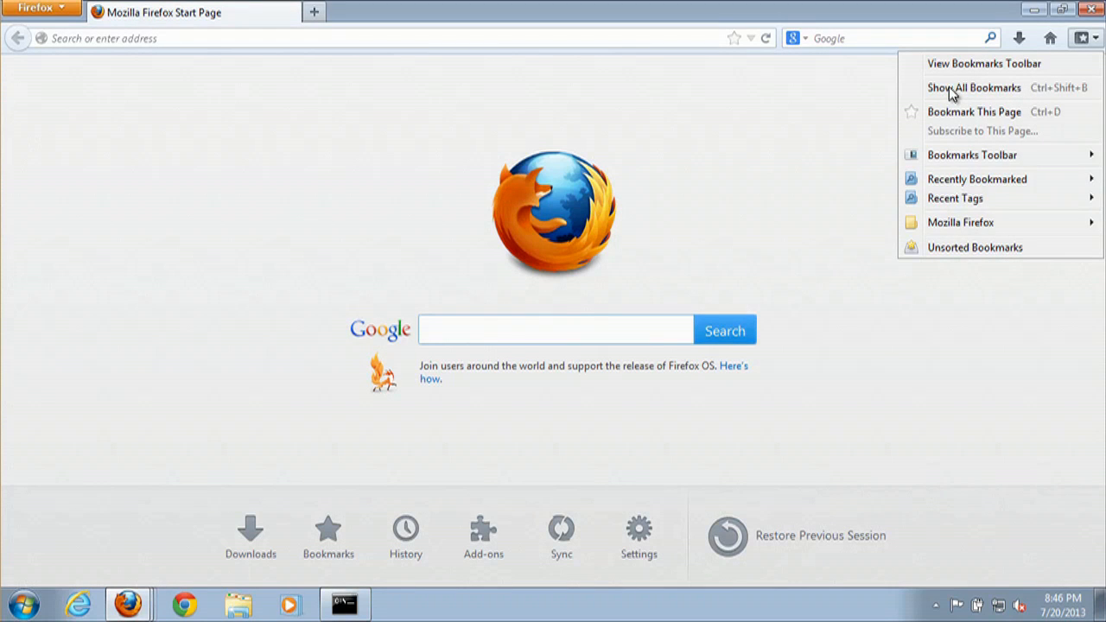
click(973, 87)
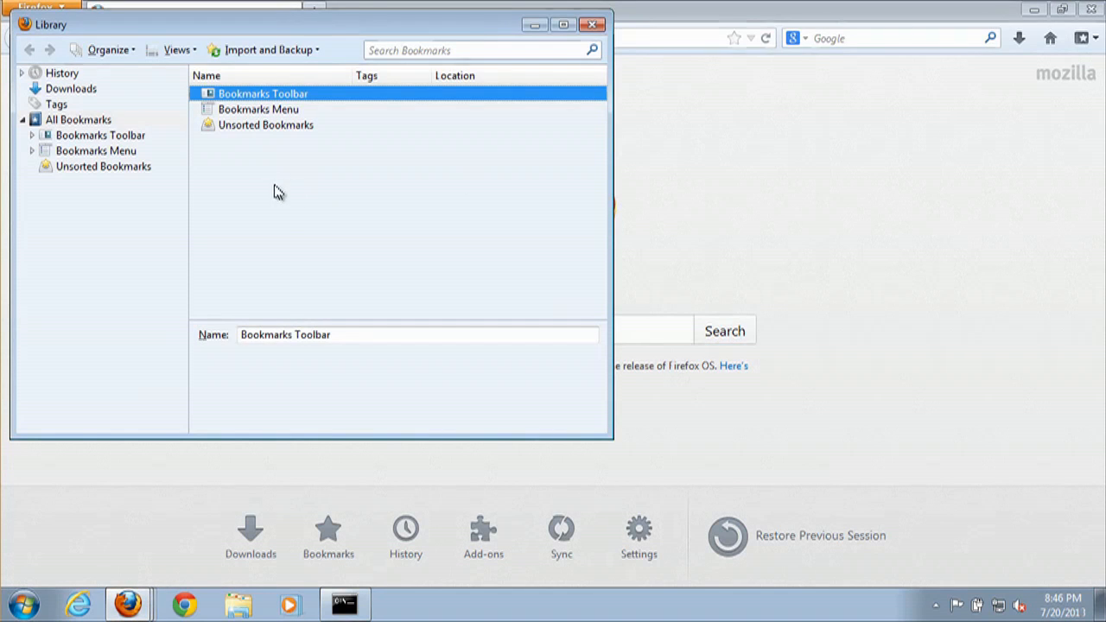
mouse_move(95, 127)
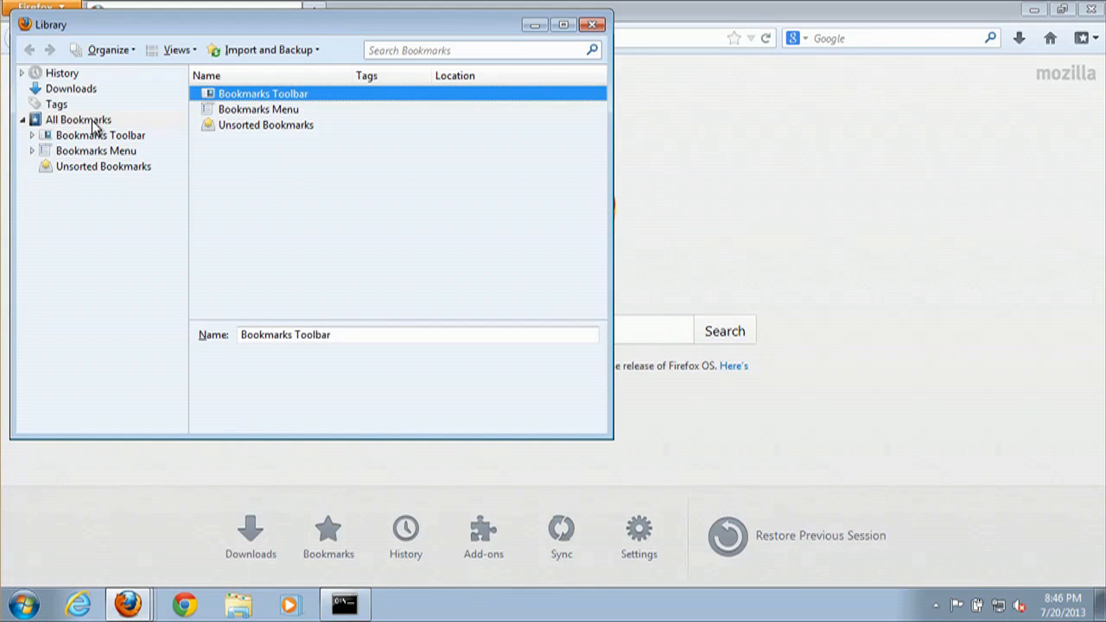
click(78, 119)
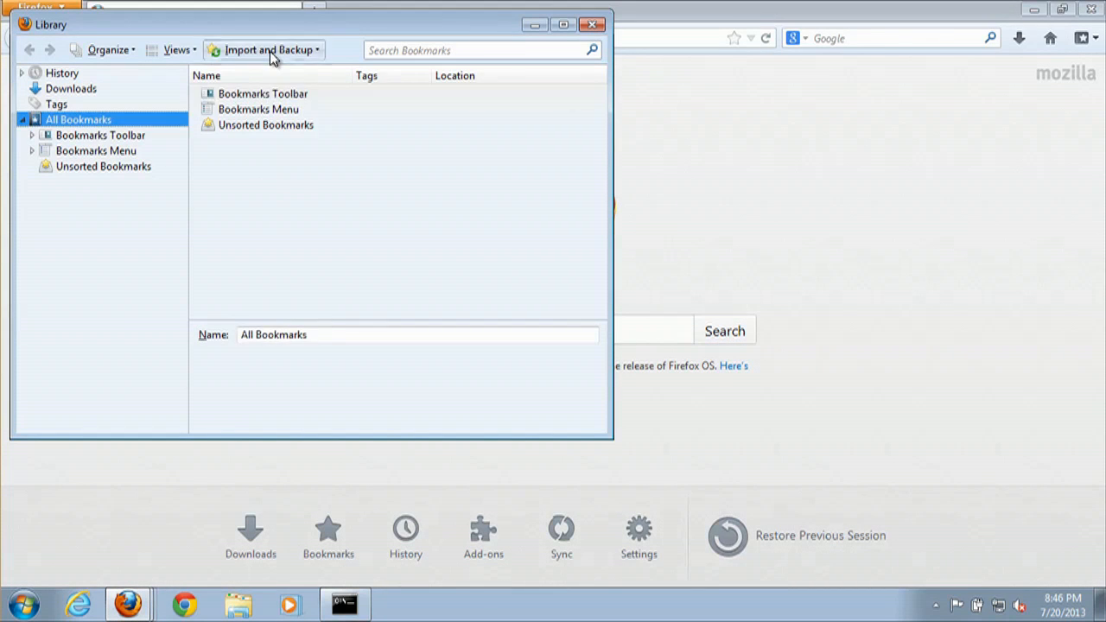
click(266, 49)
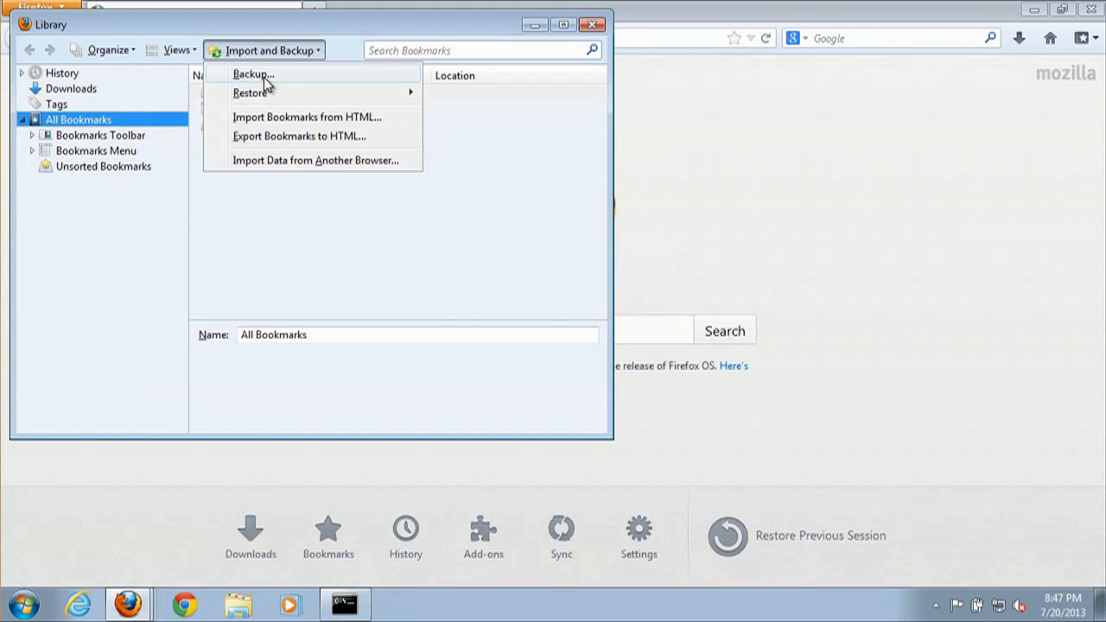
- Save a bookmarks backup as bookmarks-2013-07-20.json on the Desktop, then close the Library
click(253, 74)
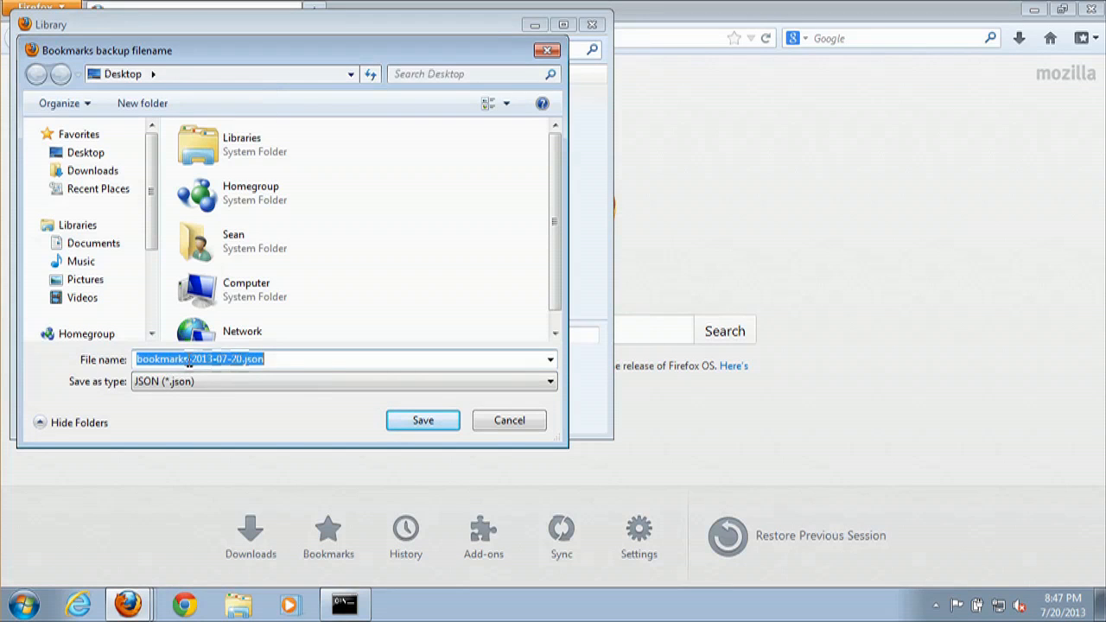
click(214, 358)
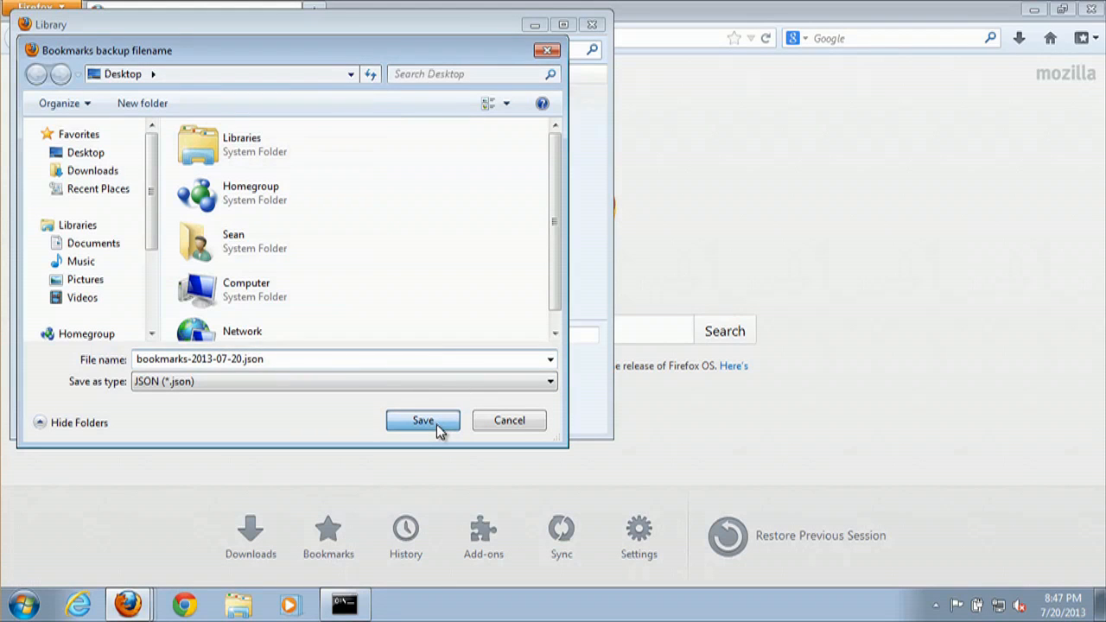
click(422, 420)
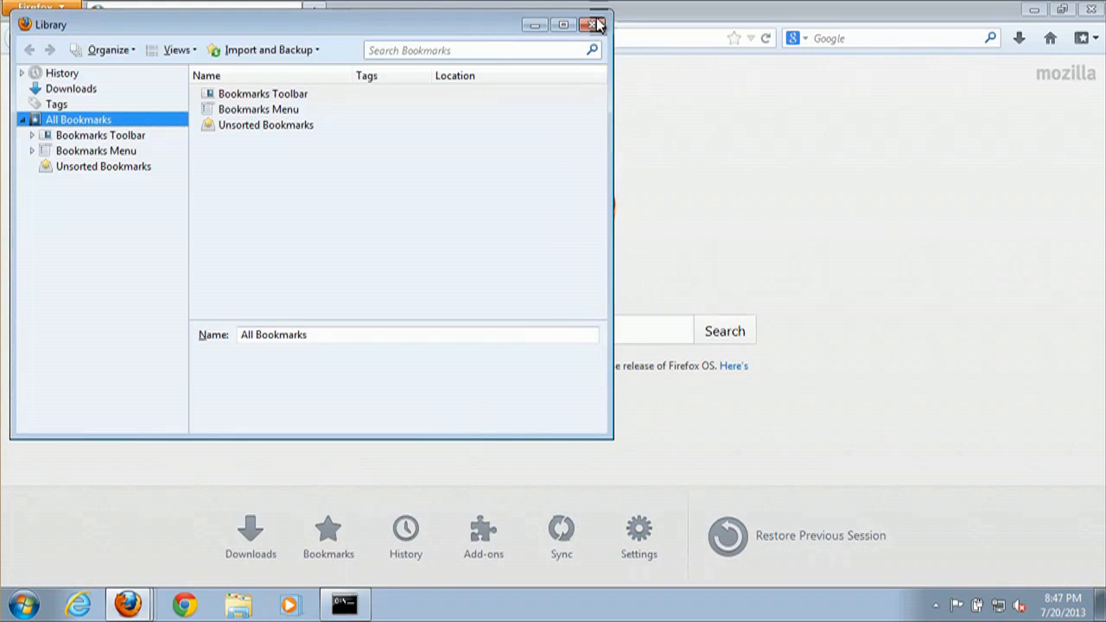
click(597, 24)
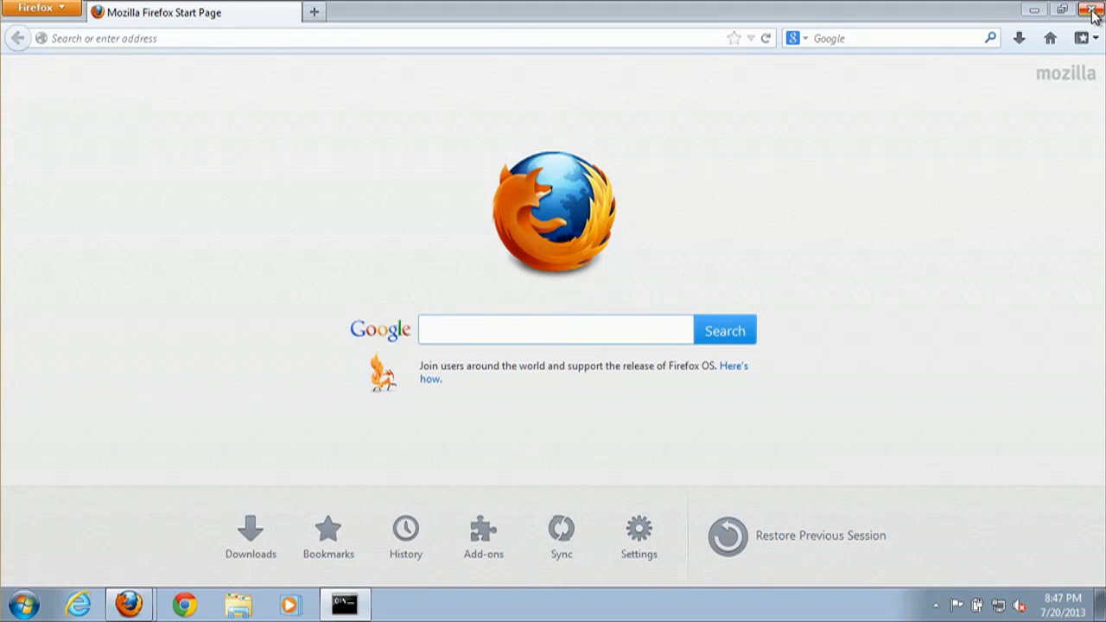
- Close Firefox to reveal the bookmarks-2013-07-20.json file on the desktop
click(554, 330)
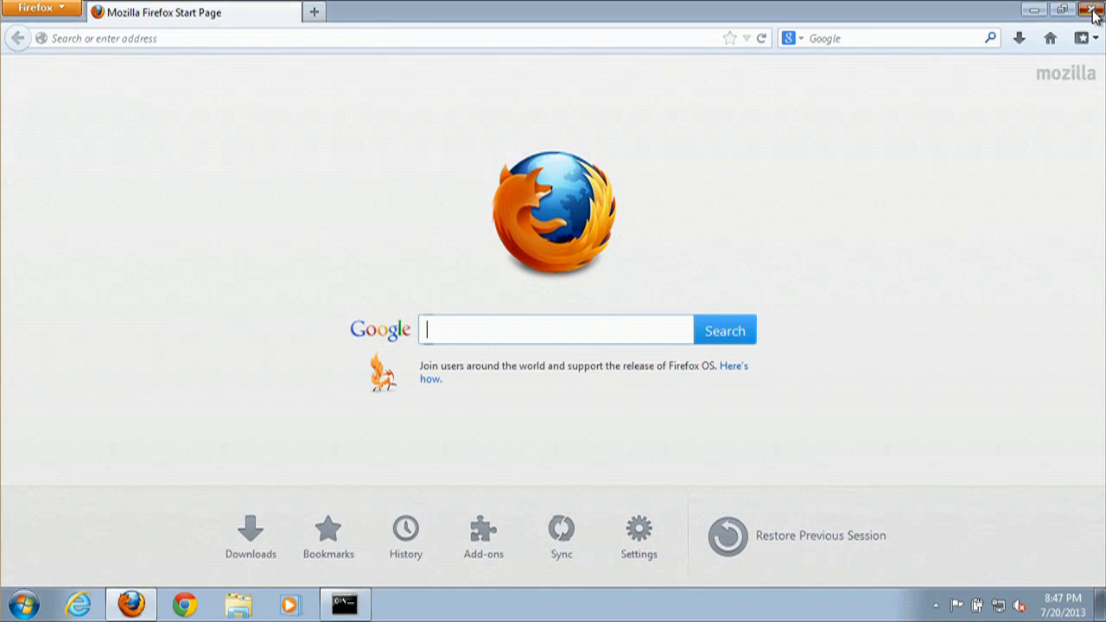
click(1093, 9)
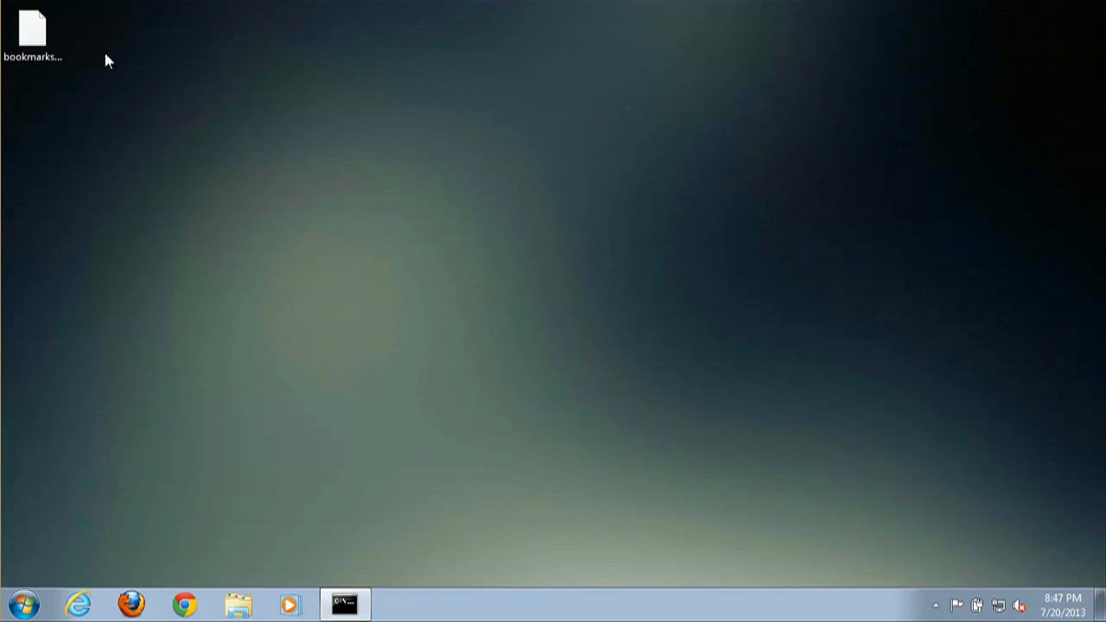
mouse_move(35, 34)
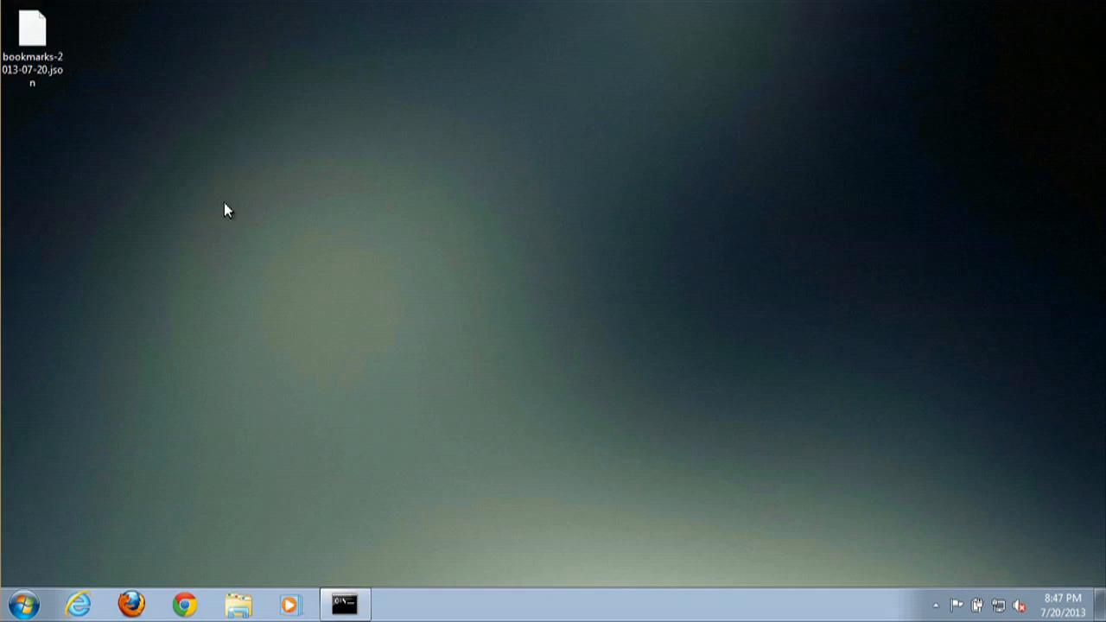
mouse_move(131, 603)
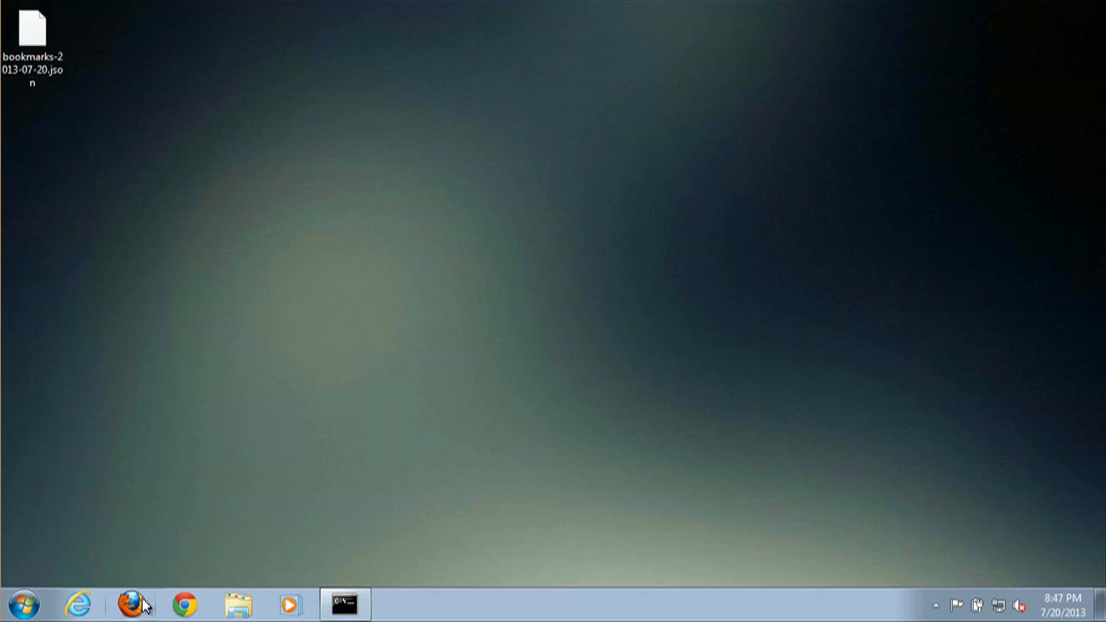
- Relaunch Firefox and open the Library's Import and Backup options
click(131, 603)
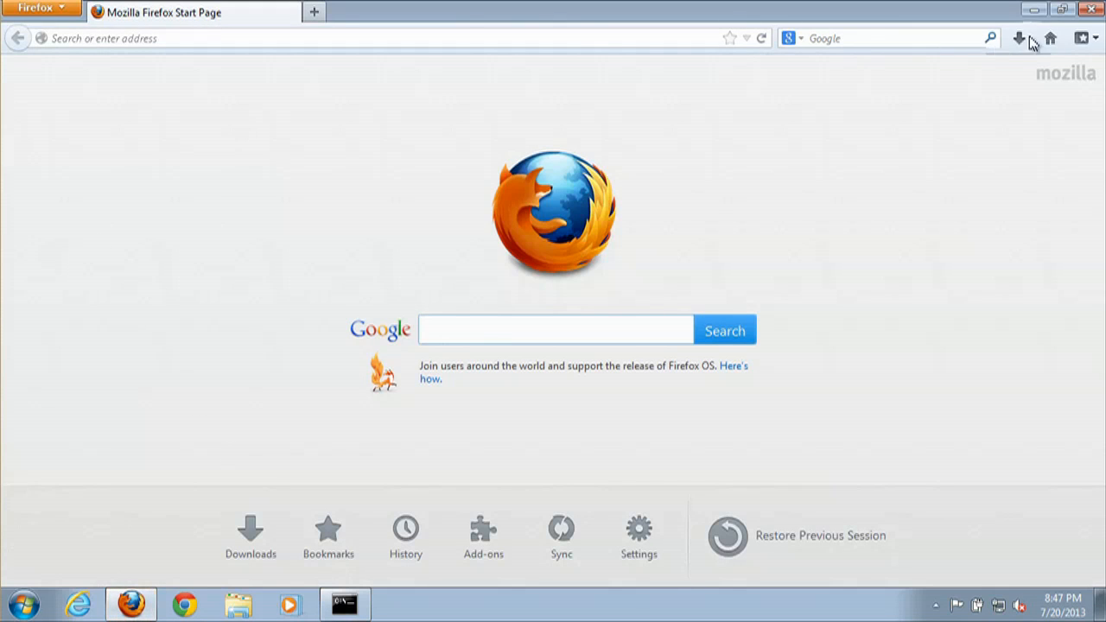
click(1078, 37)
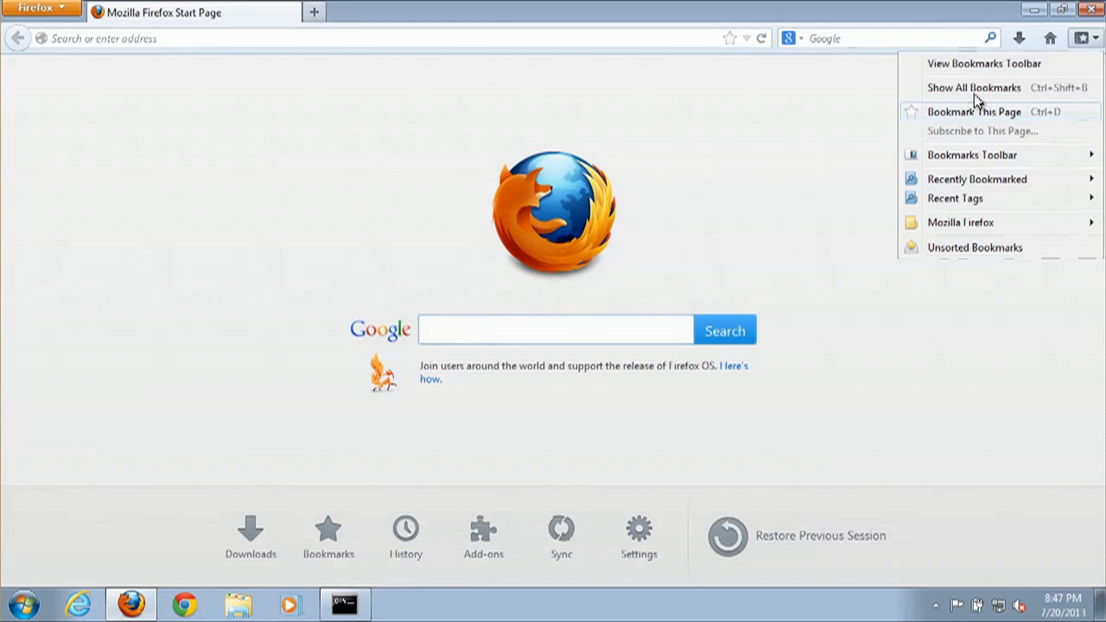
click(973, 87)
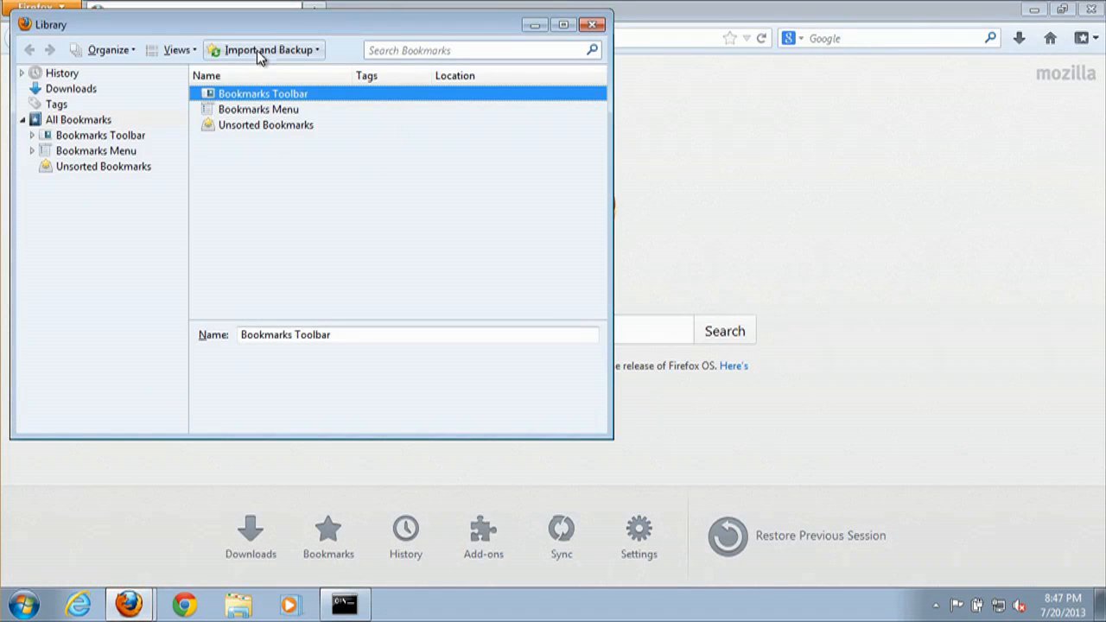
click(263, 49)
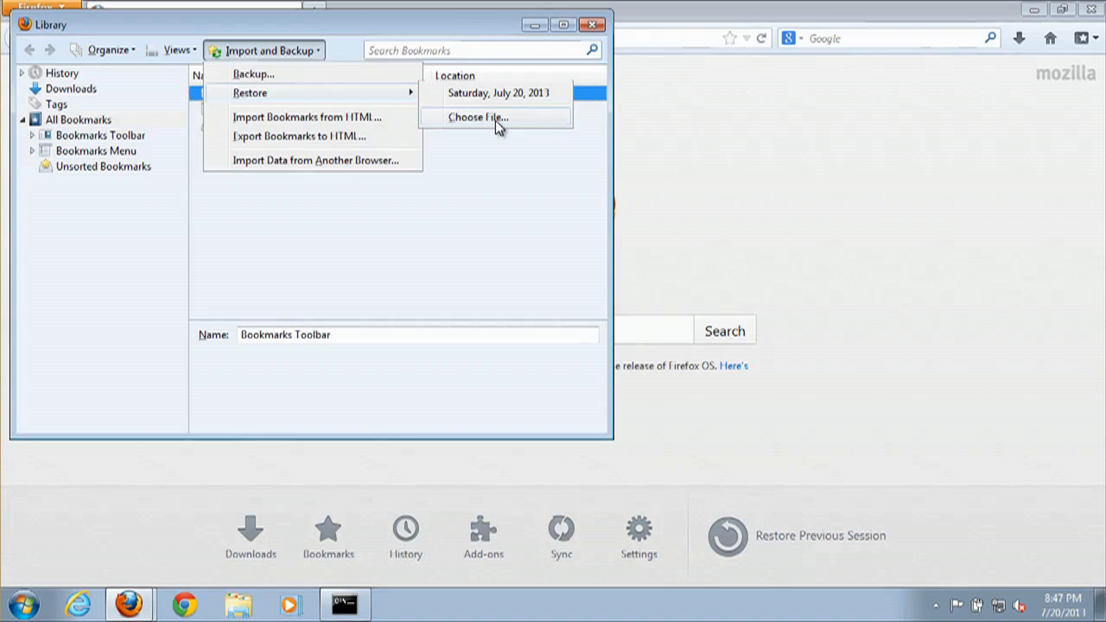
- Pick bookmarks-2013-07-20.json from the Desktop as the backup to restore
click(478, 116)
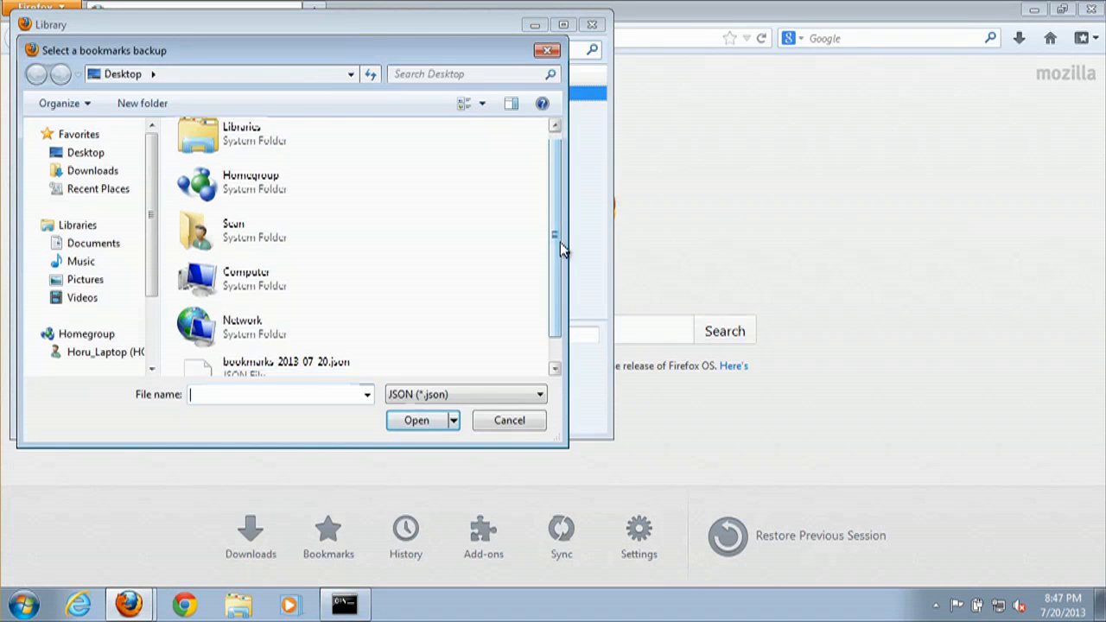
scroll(down, 3)
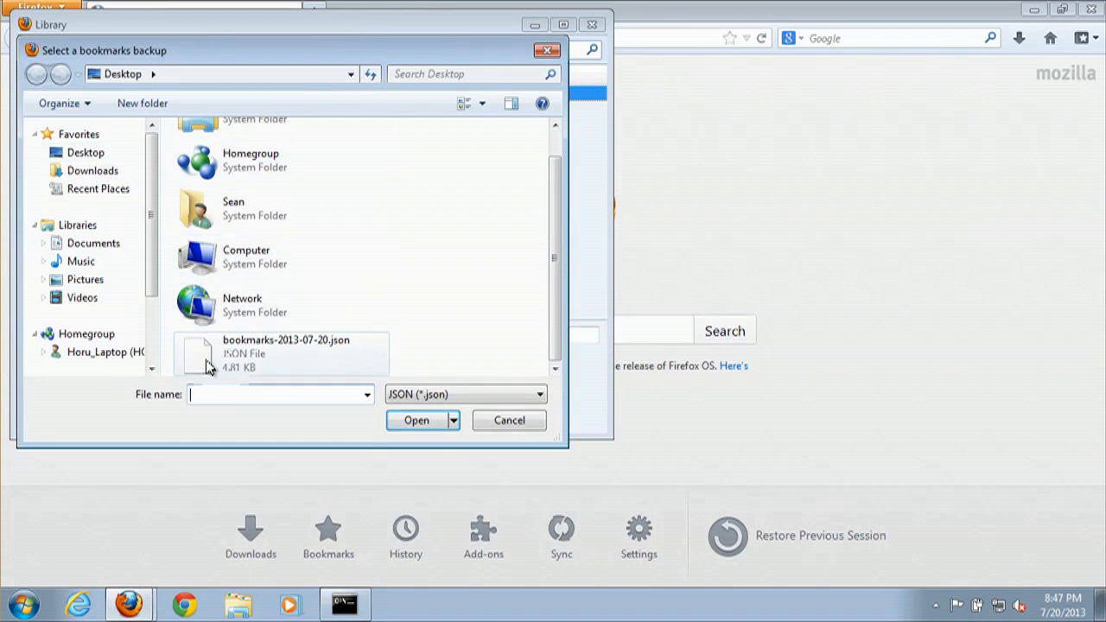
click(285, 352)
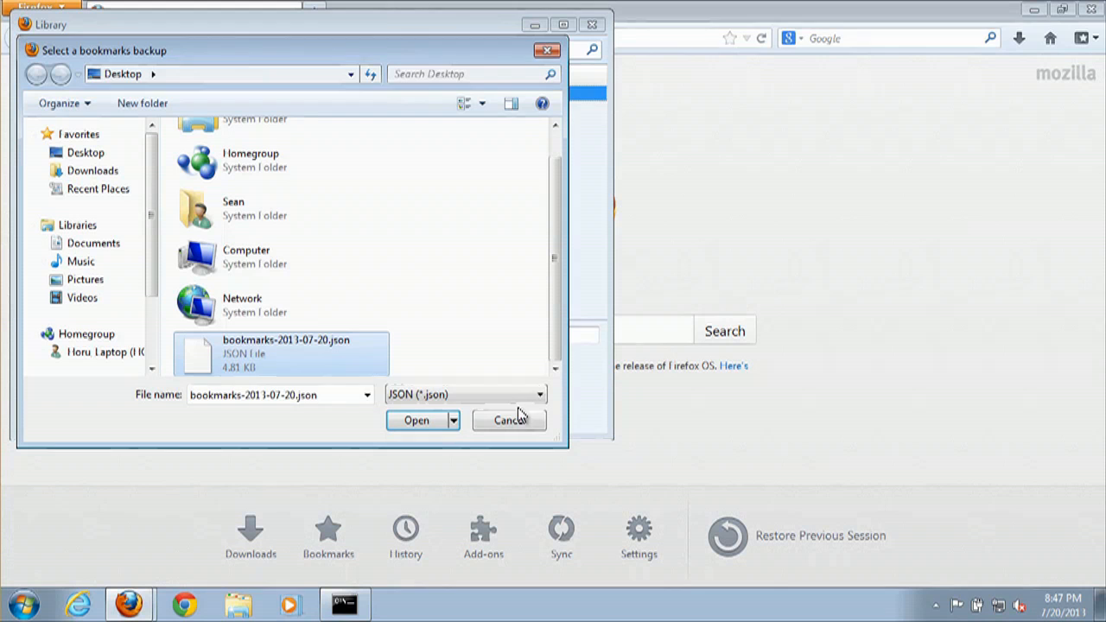